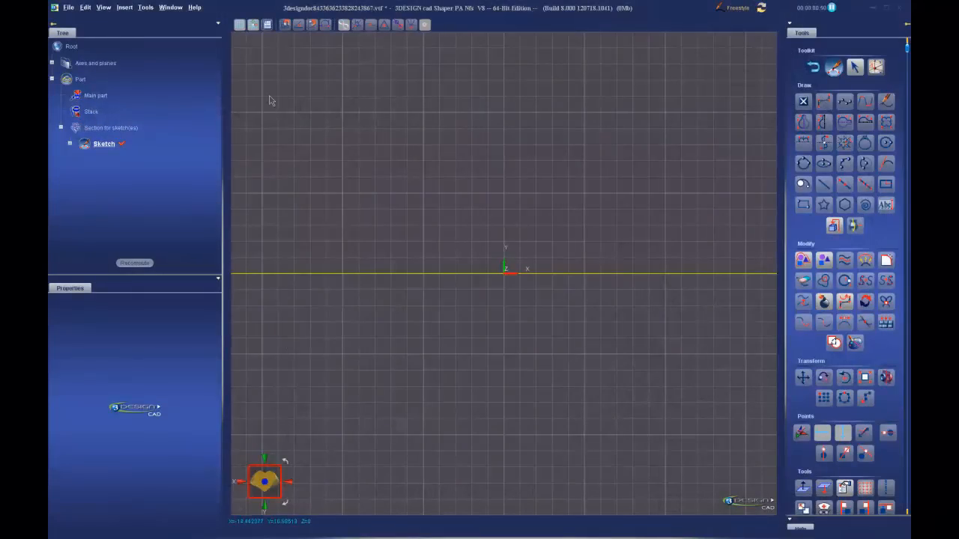
mouse_move(248, 45)
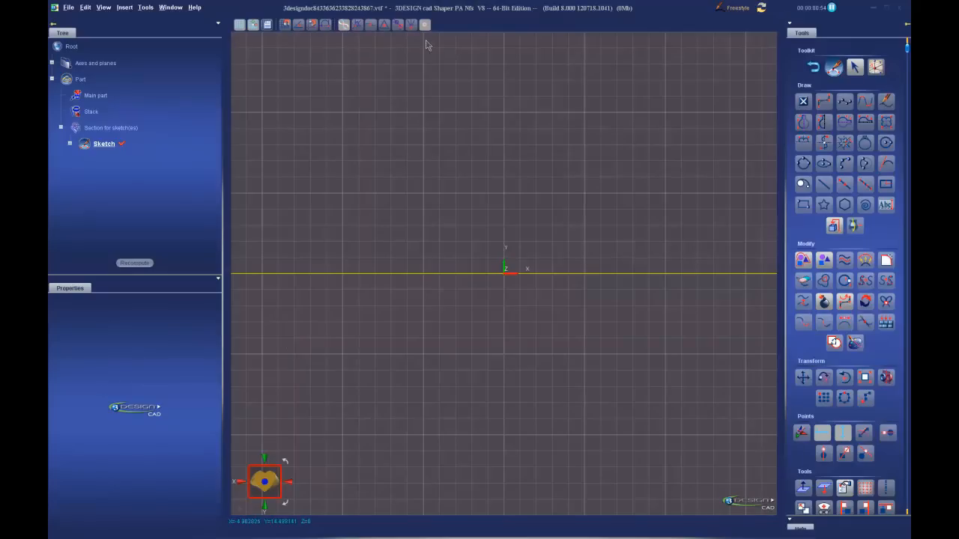
mouse_move(311, 75)
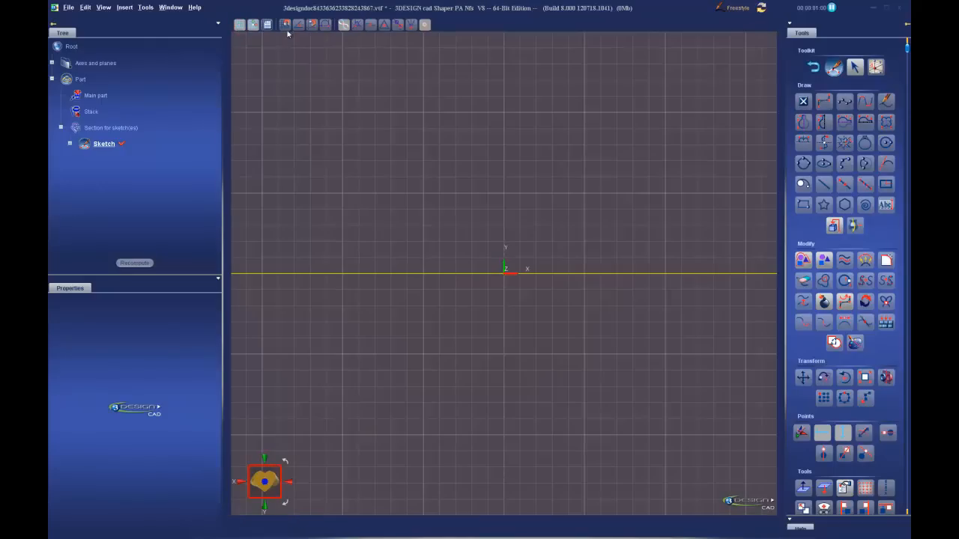
mouse_move(824, 101)
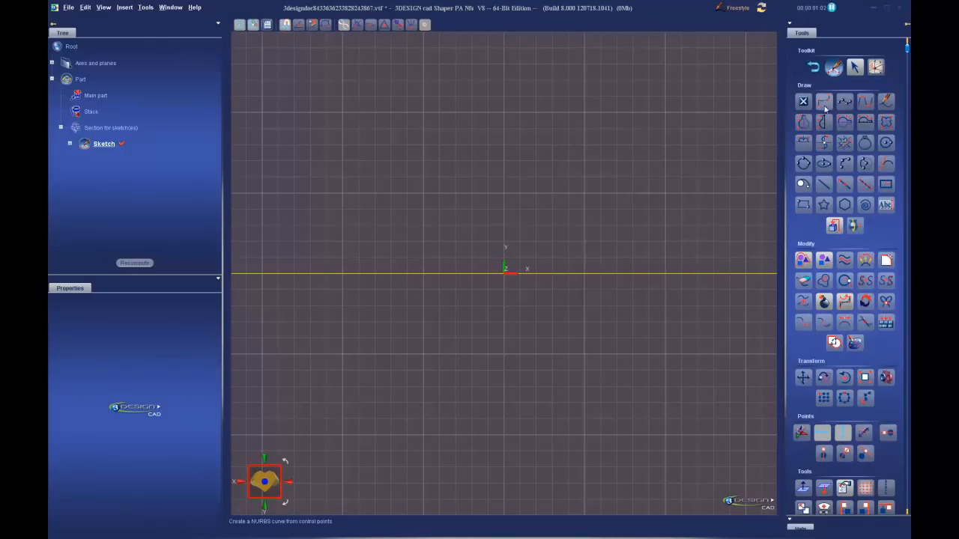
Draw a U-shaped NURBS curve through four control points: top-left, bottom-left, bottom-right, top-right
click(824, 102)
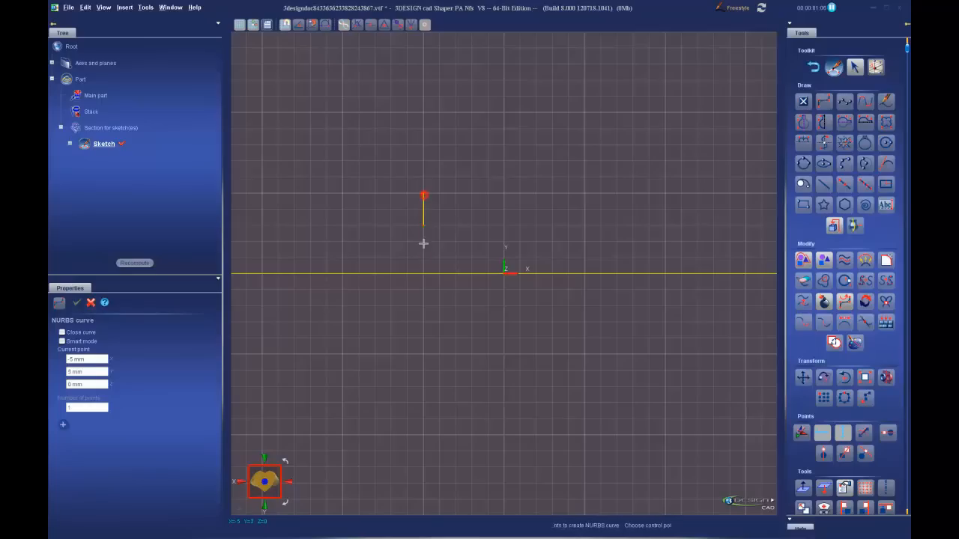
click(425, 352)
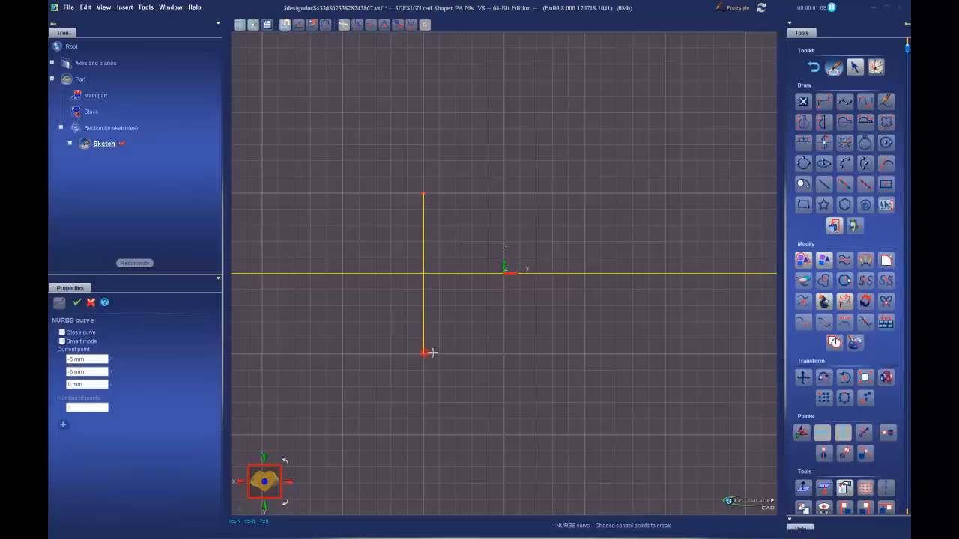
click(572, 357)
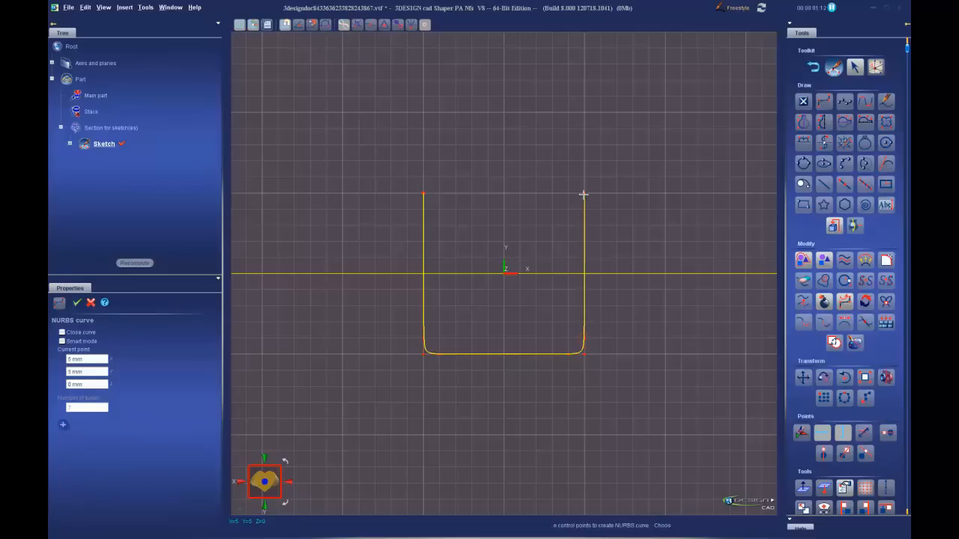
click(76, 302)
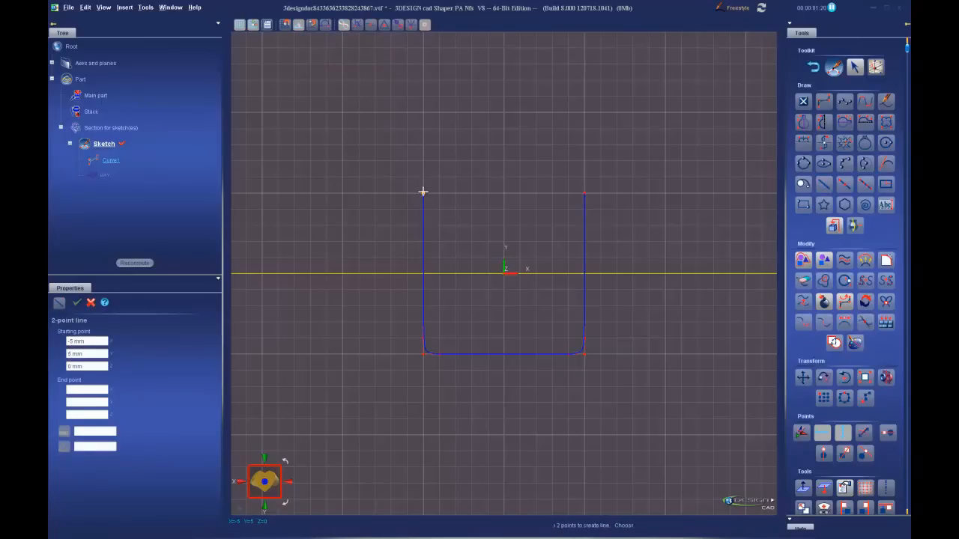
Draw the first roof line from the curve's top-left end up to the peak
click(503, 123)
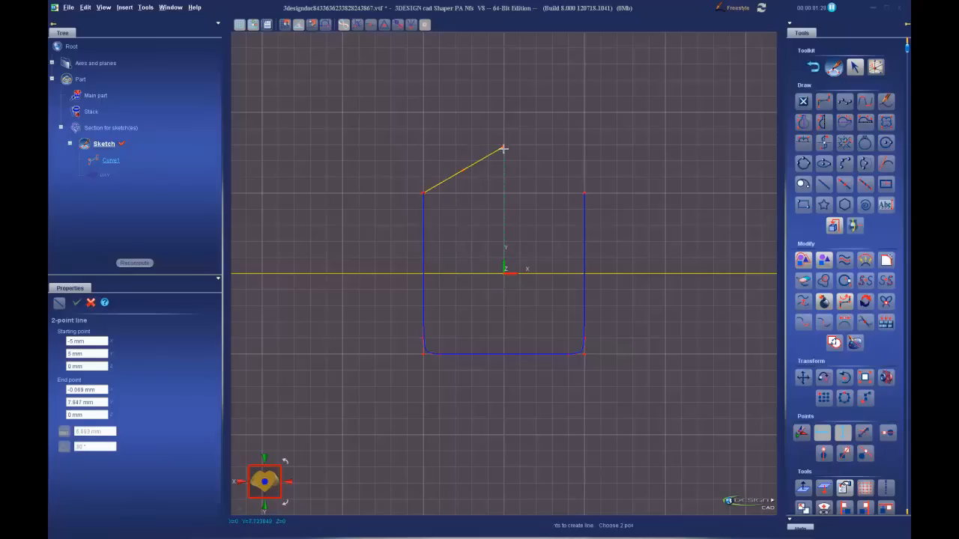
click(587, 194)
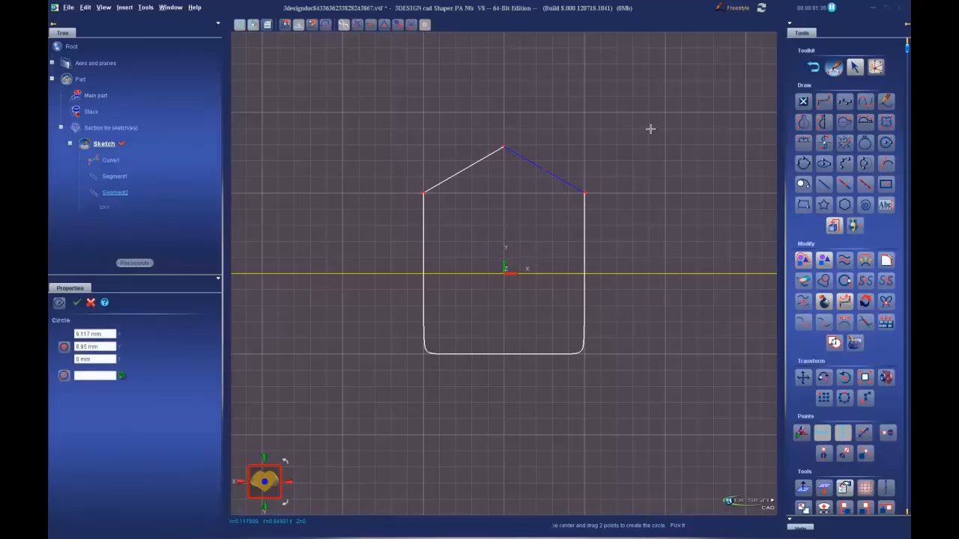
Create a circle in empty space at the upper right of the sketch
click(650, 128)
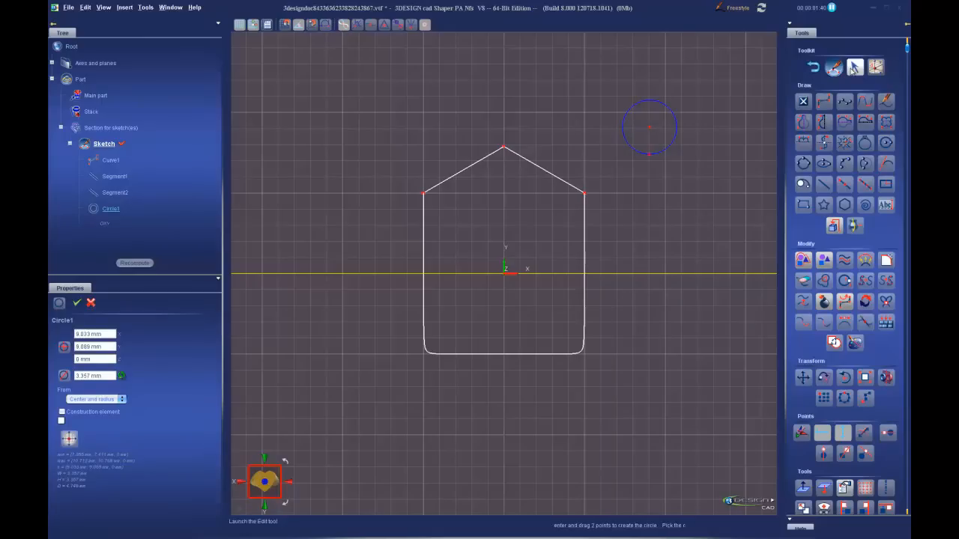
click(77, 302)
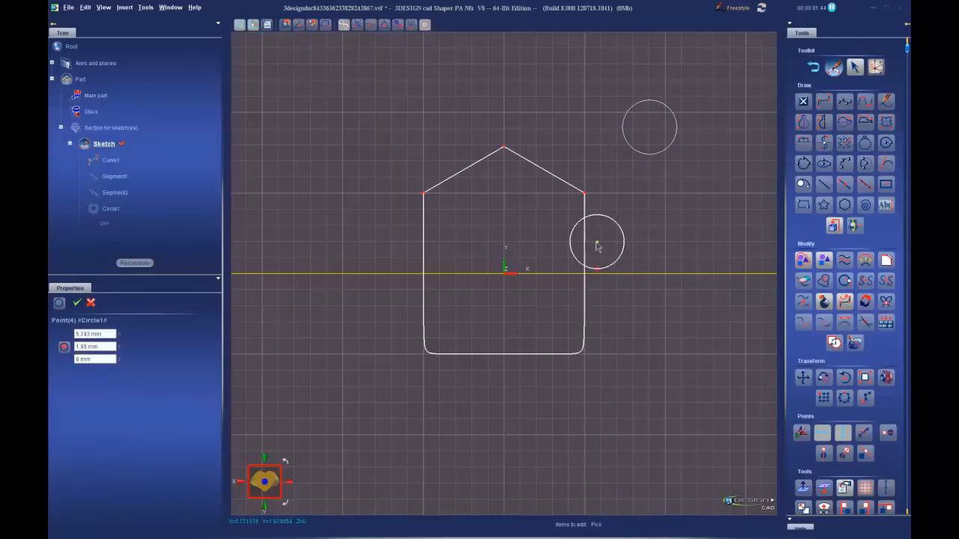
Drag the circle along the house walls until it snaps onto the curve's bottom-left corner
drag(596, 243, 476, 274)
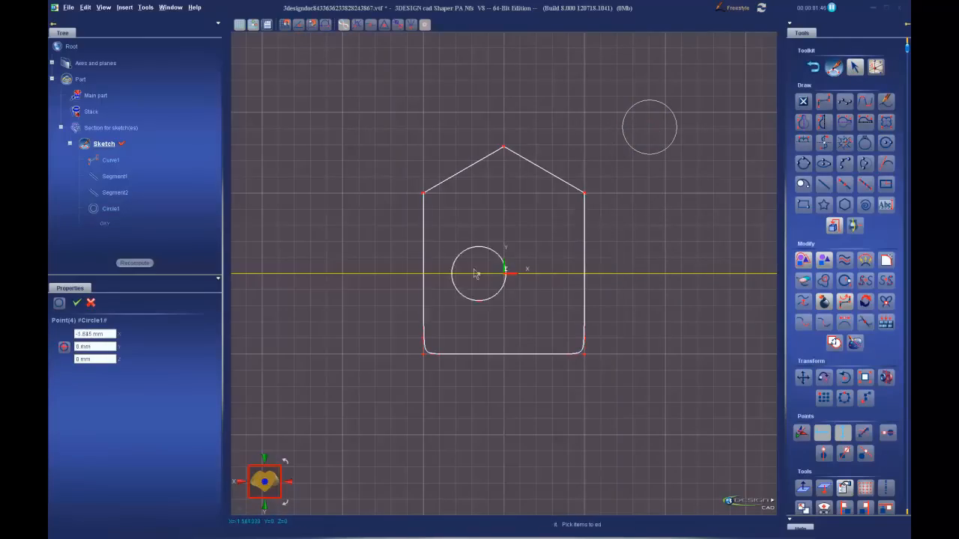
drag(478, 273, 423, 262)
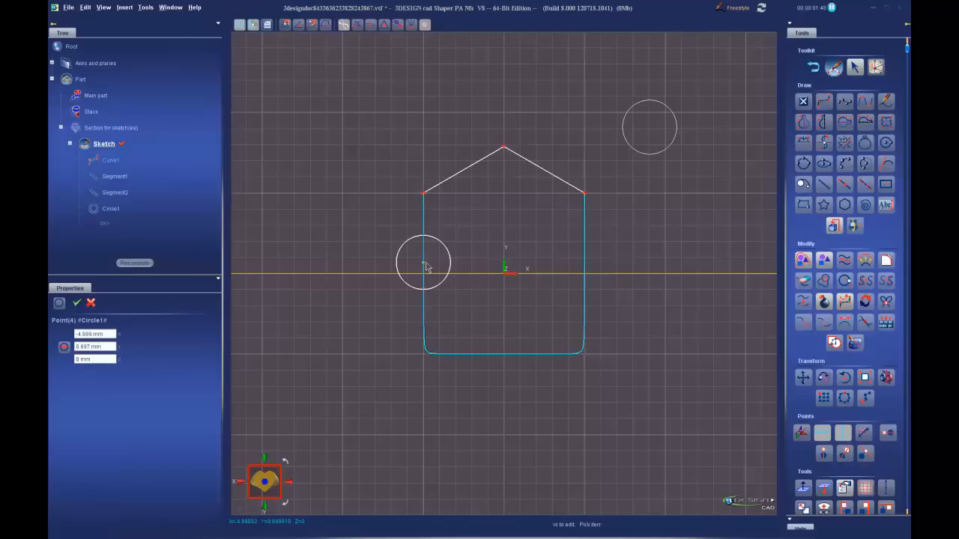
drag(423, 262, 374, 315)
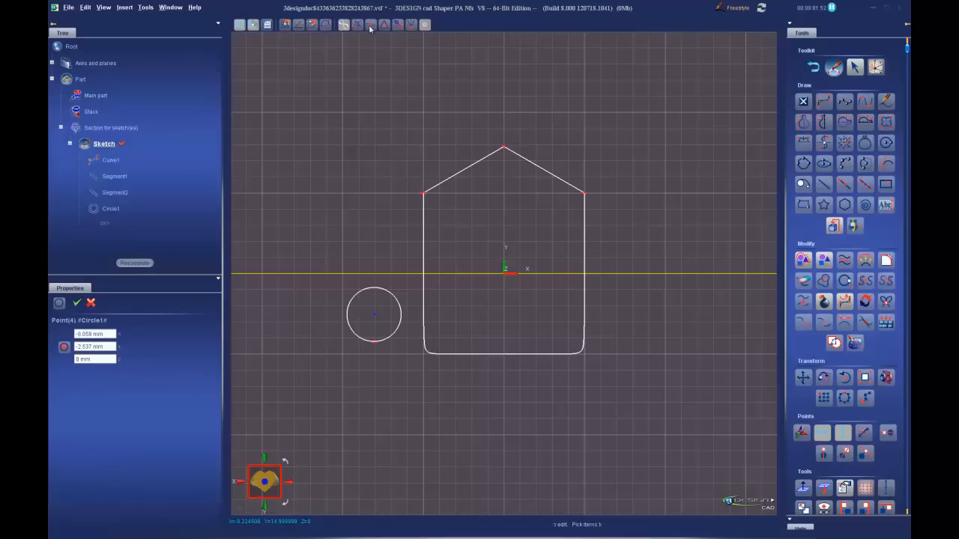
click(374, 315)
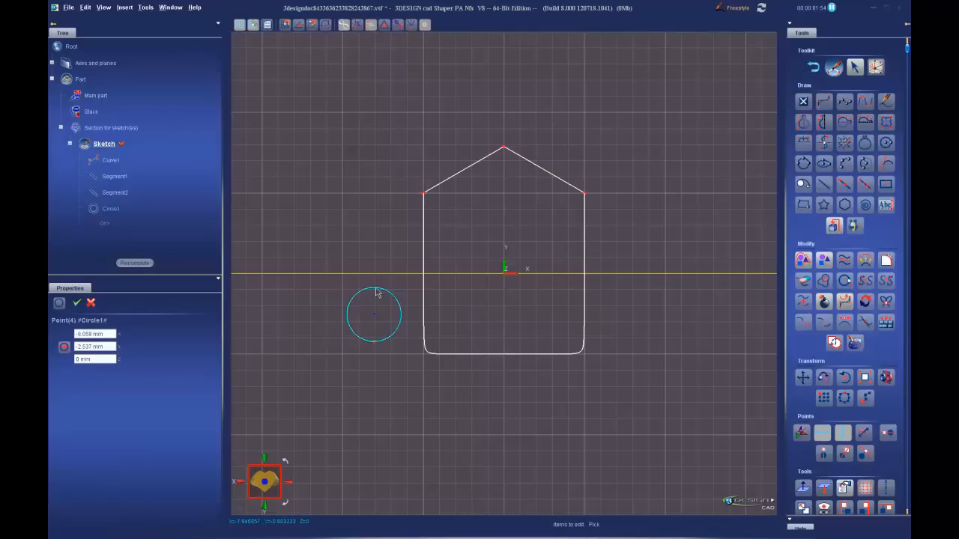
drag(375, 314, 472, 341)
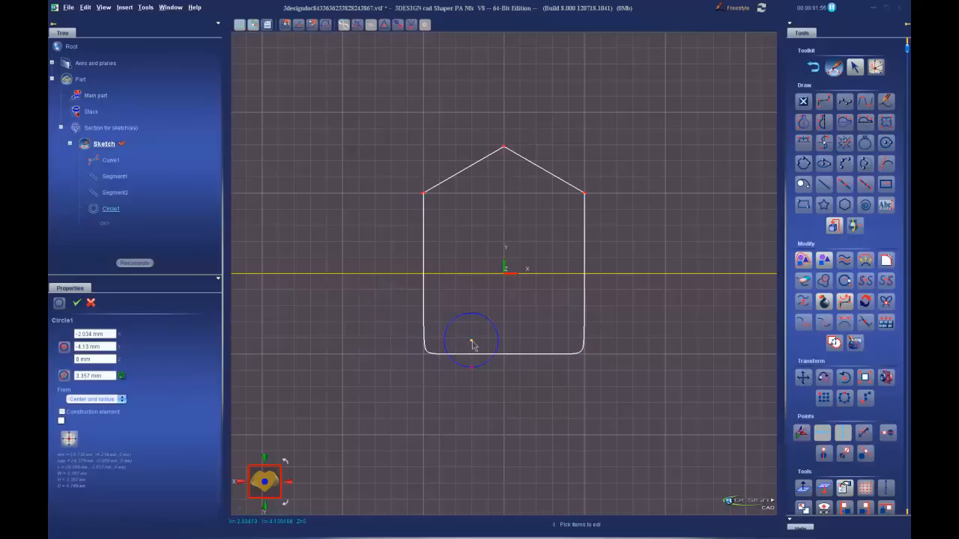